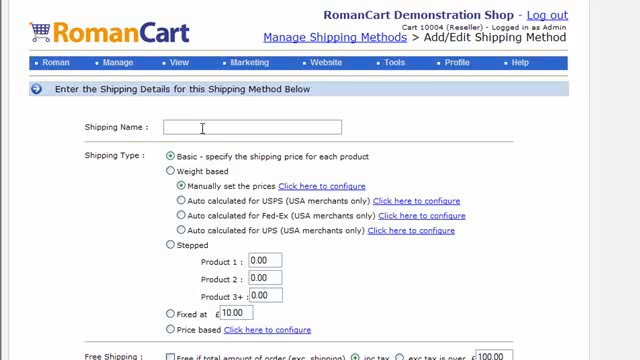
- Name the new Basic shipping method 'Next Day' and save it
type("Next Day")
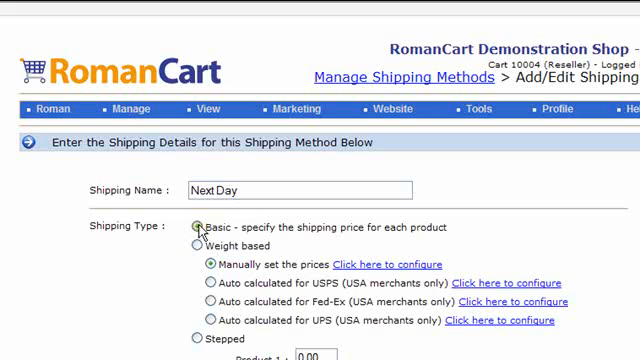
scroll("down", 3)
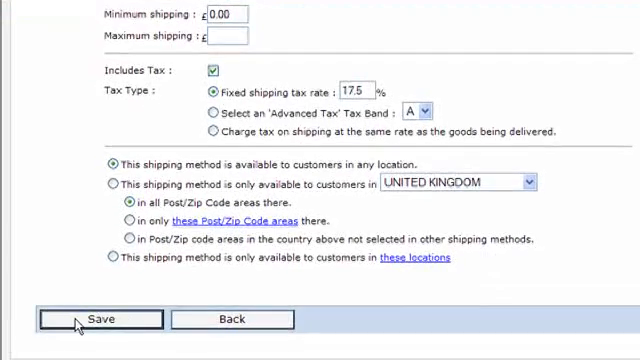
left_click(100, 318)
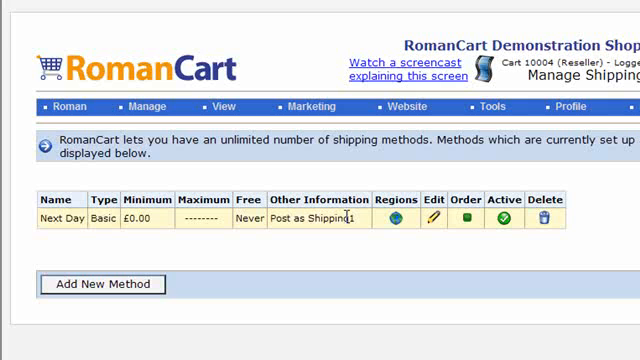
mouse_move(358, 224)
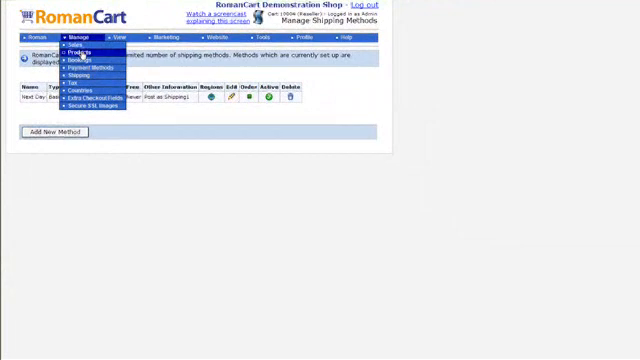
- Enter Bottle of Chardonnay's Next Day costs: 5 first item, 3 second, 1 others
left_click(76, 52)
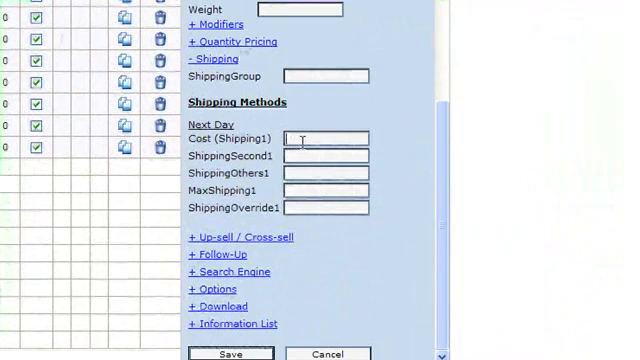
type("5")
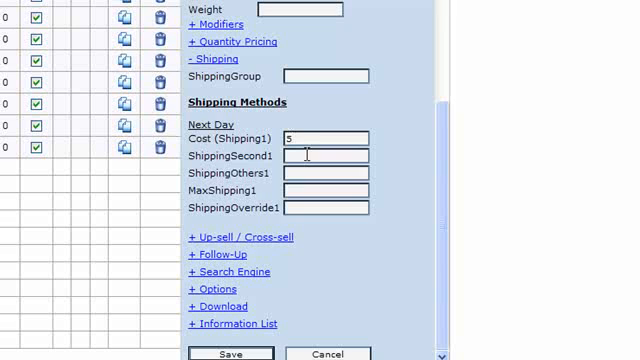
type("3")
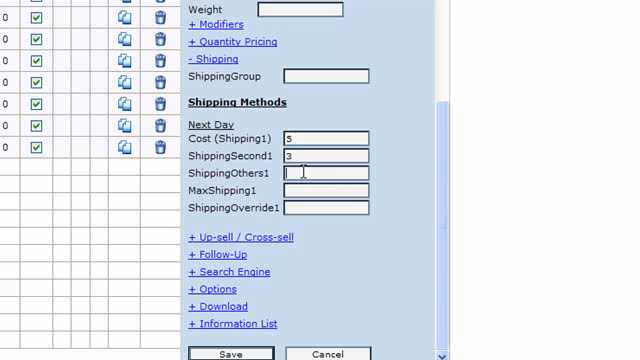
type("1")
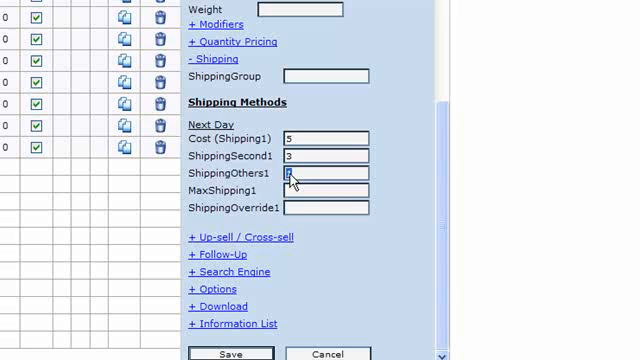
type("1")
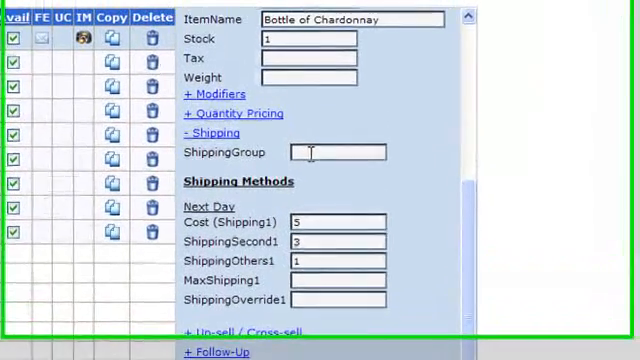
- Enter 'mygroup' in the Bottle of Chardonnay's ShippingGroup field
type("mygroup")
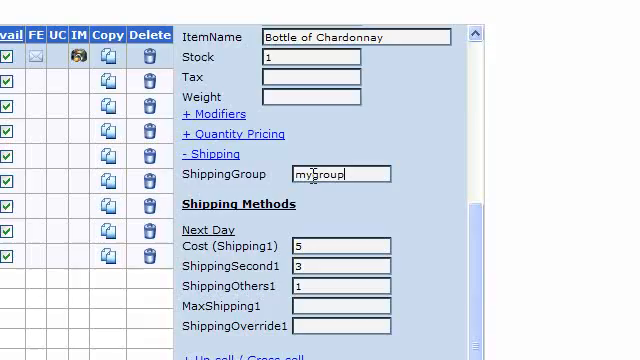
scroll("down", 3)
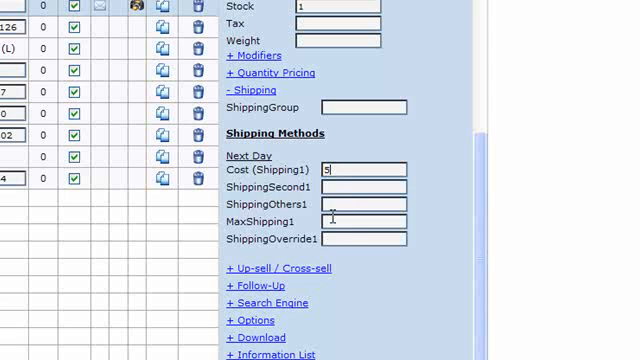
- Enter 20 in another product's shipping fields and review MaxShipping1 and ShippingOverride1
type("20")
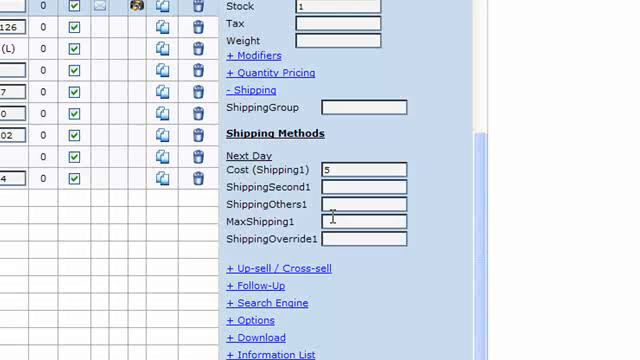
scroll("down", 3)
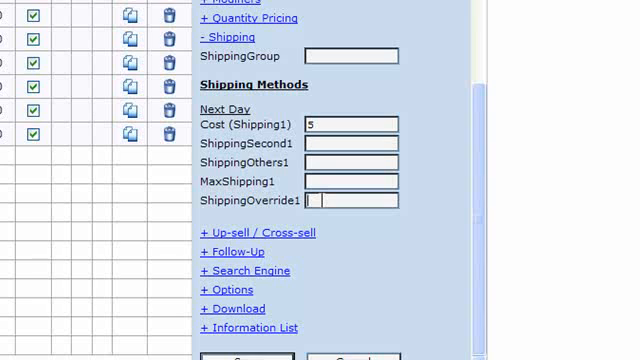
scroll("down", 3)
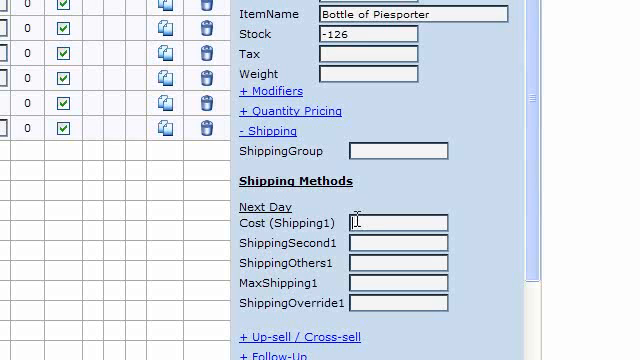
- Give Bottle of Piesporter a Next Day Cost (Shipping1) of 3
type("3")
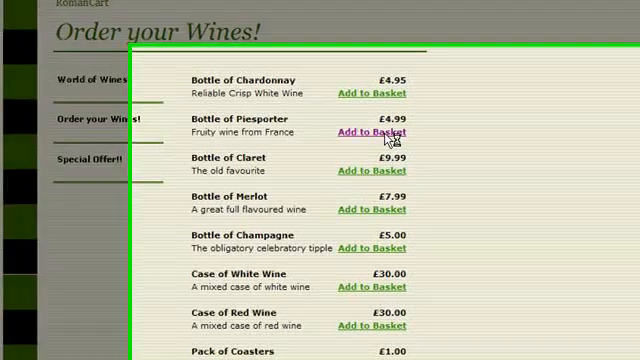
- Add Bottle of Piesporter to the basket, showing £6.00 Next Day shipping and £17.94 total
left_click(370, 132)
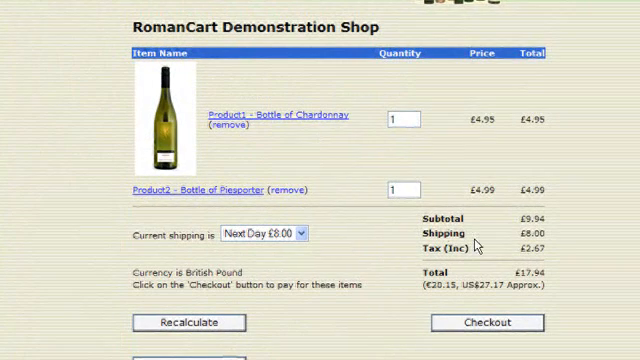